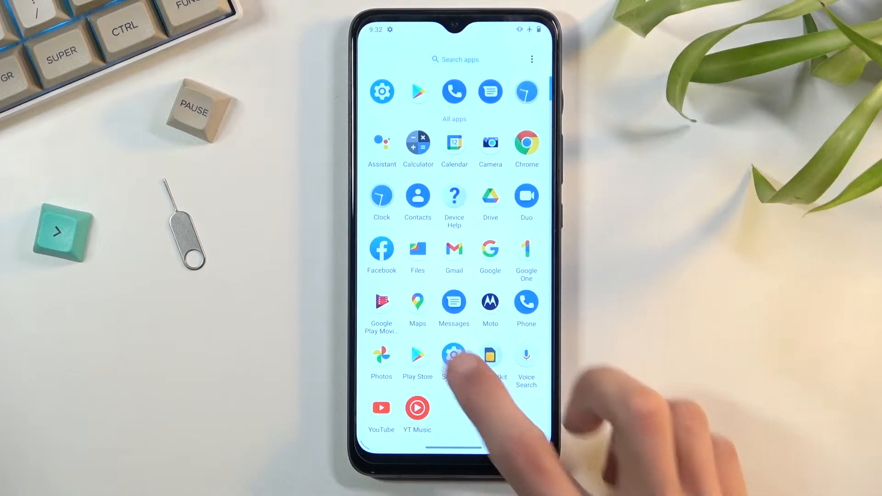
# - Go from the app list into Settings and then into the Storage settings
pyautogui.click(454, 356)
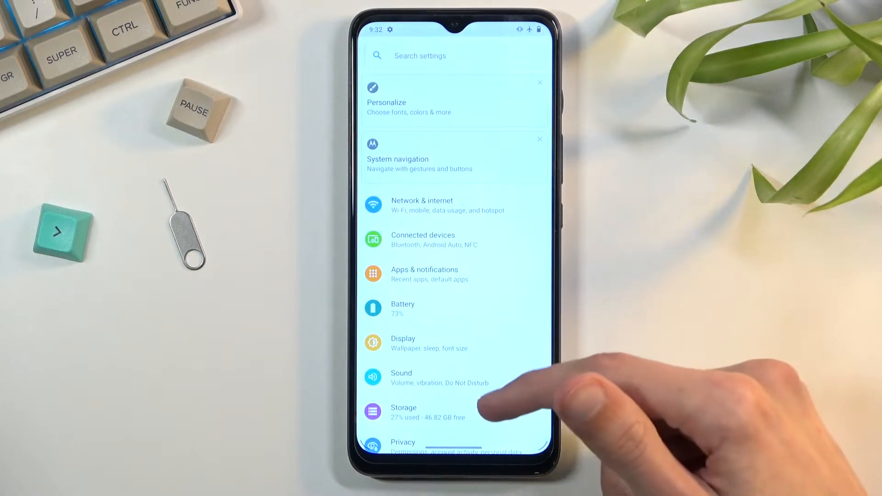
pyautogui.click(405, 413)
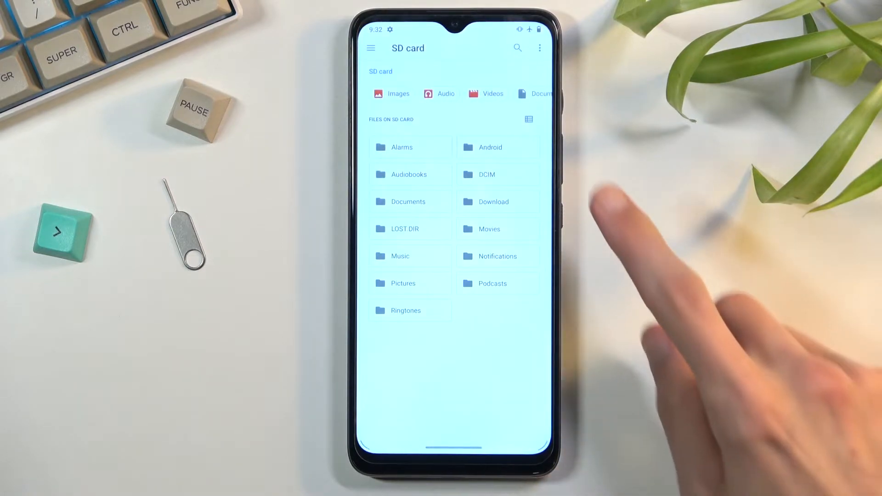
# - Reach the SD card's storage settings via the overflow menu, showing 1.51 MB used of 7.74 GB
pyautogui.click(539, 48)
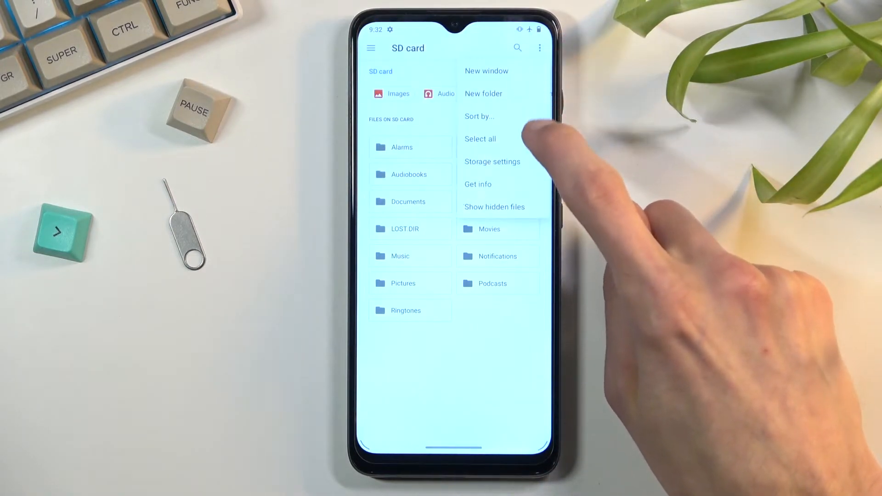
pyautogui.click(492, 161)
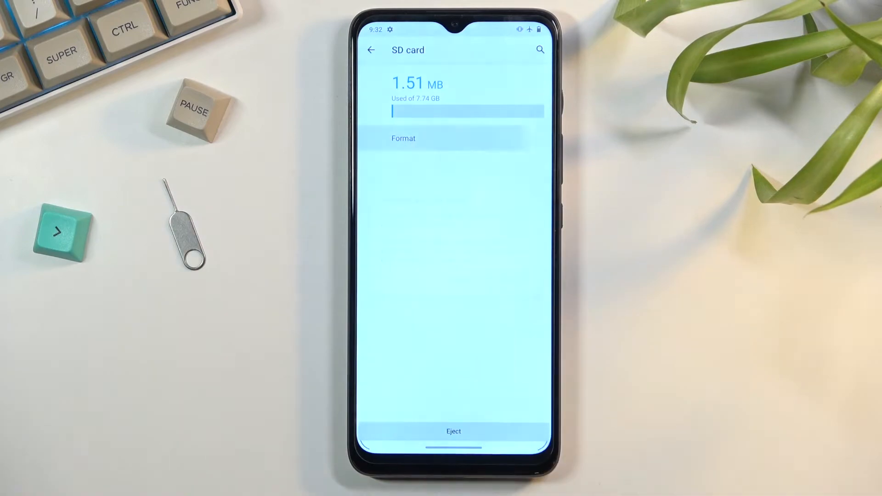
# - Format the SD card and dismiss the 'Your SD card is ready to use' confirmation with Done
pyautogui.click(402, 137)
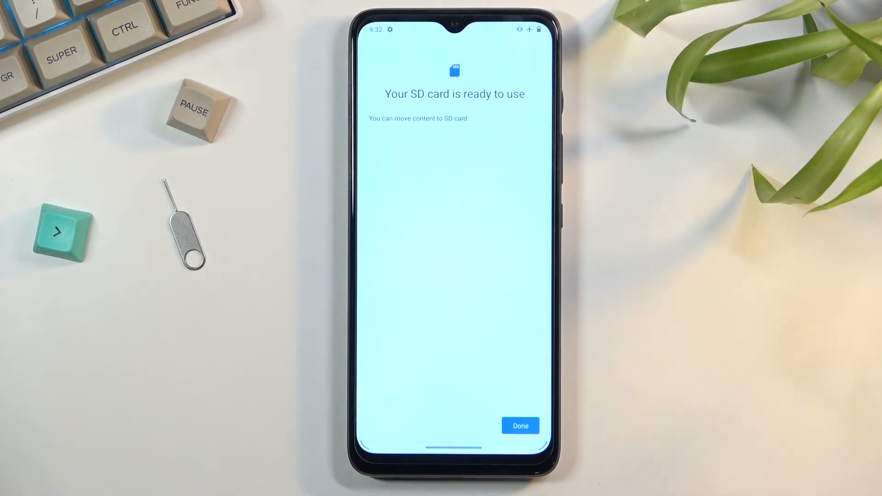
pyautogui.click(520, 426)
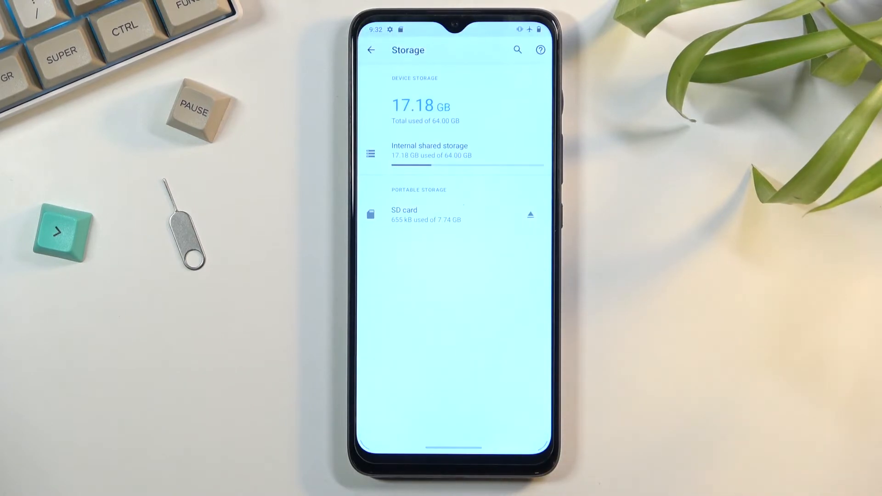